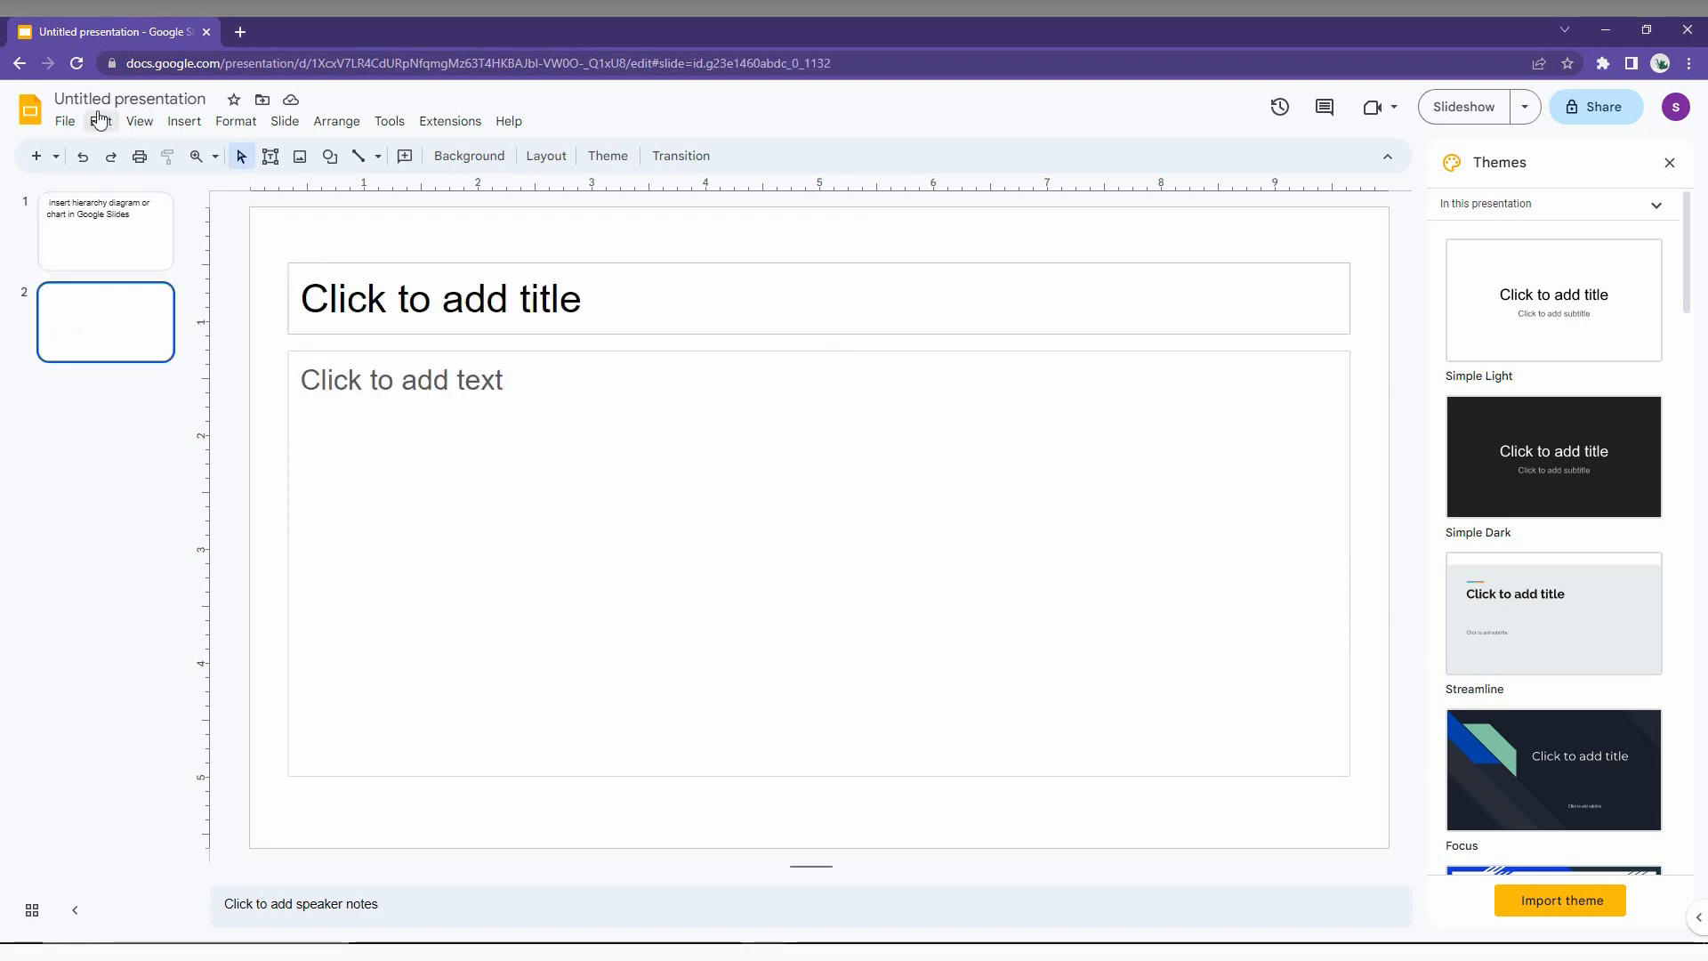
Bring up the hierarchy diagram templates from the Insert menu.
click(183, 121)
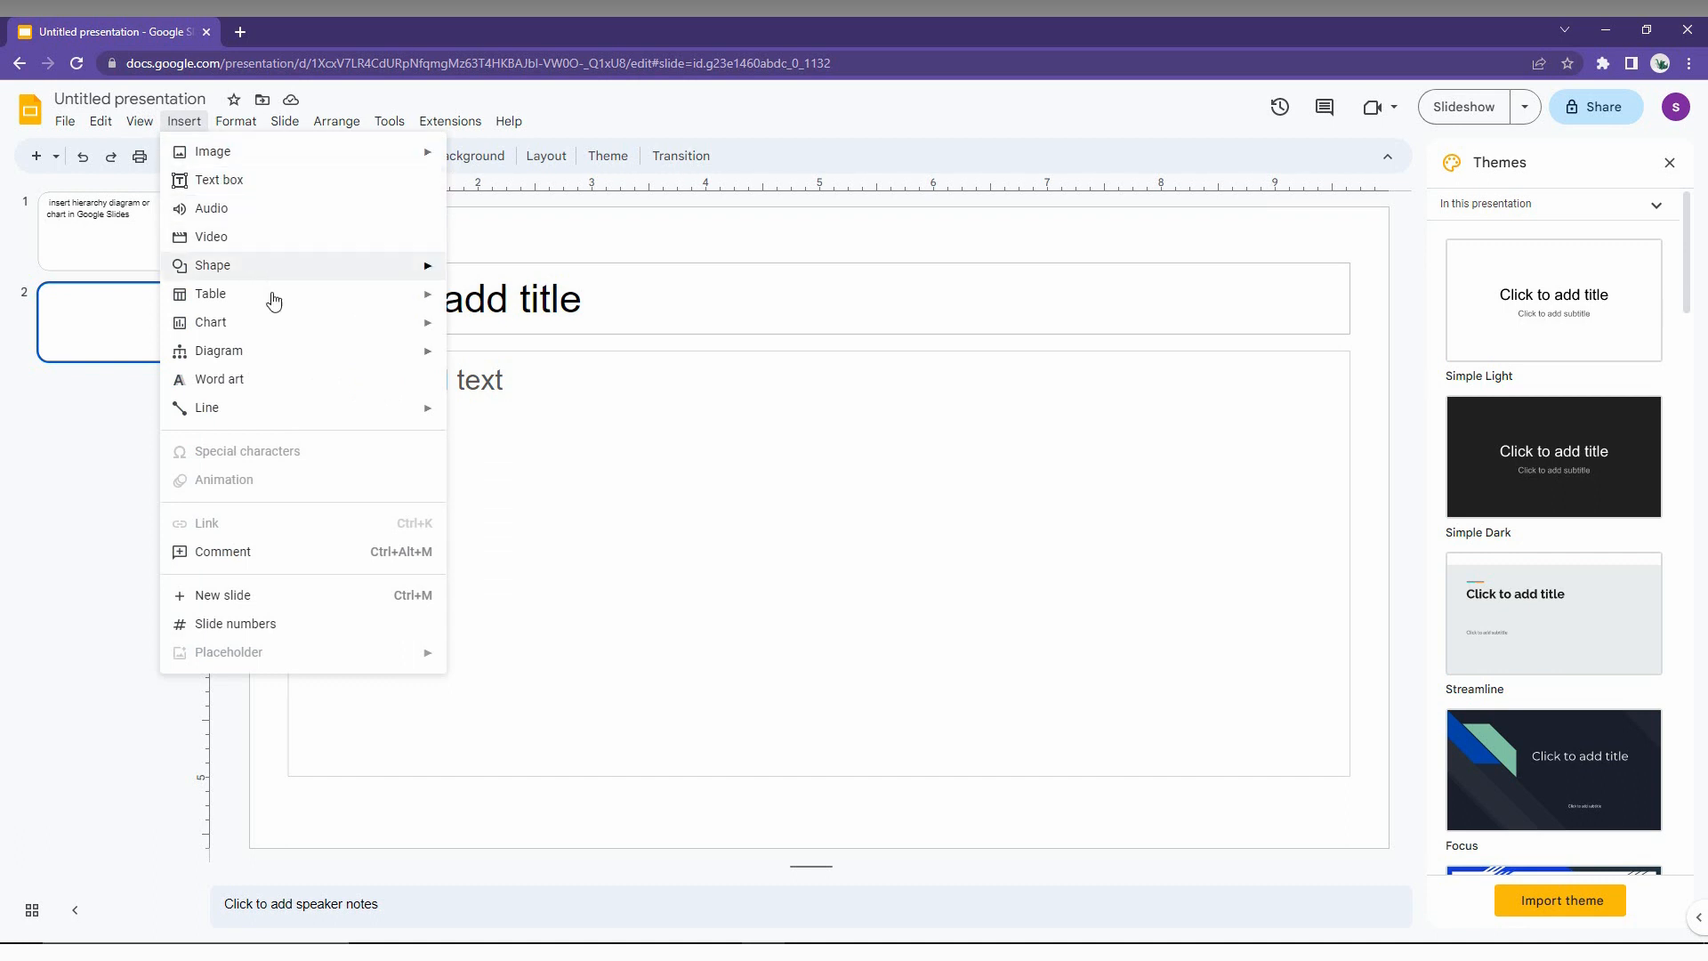
mouse_move(217, 350)
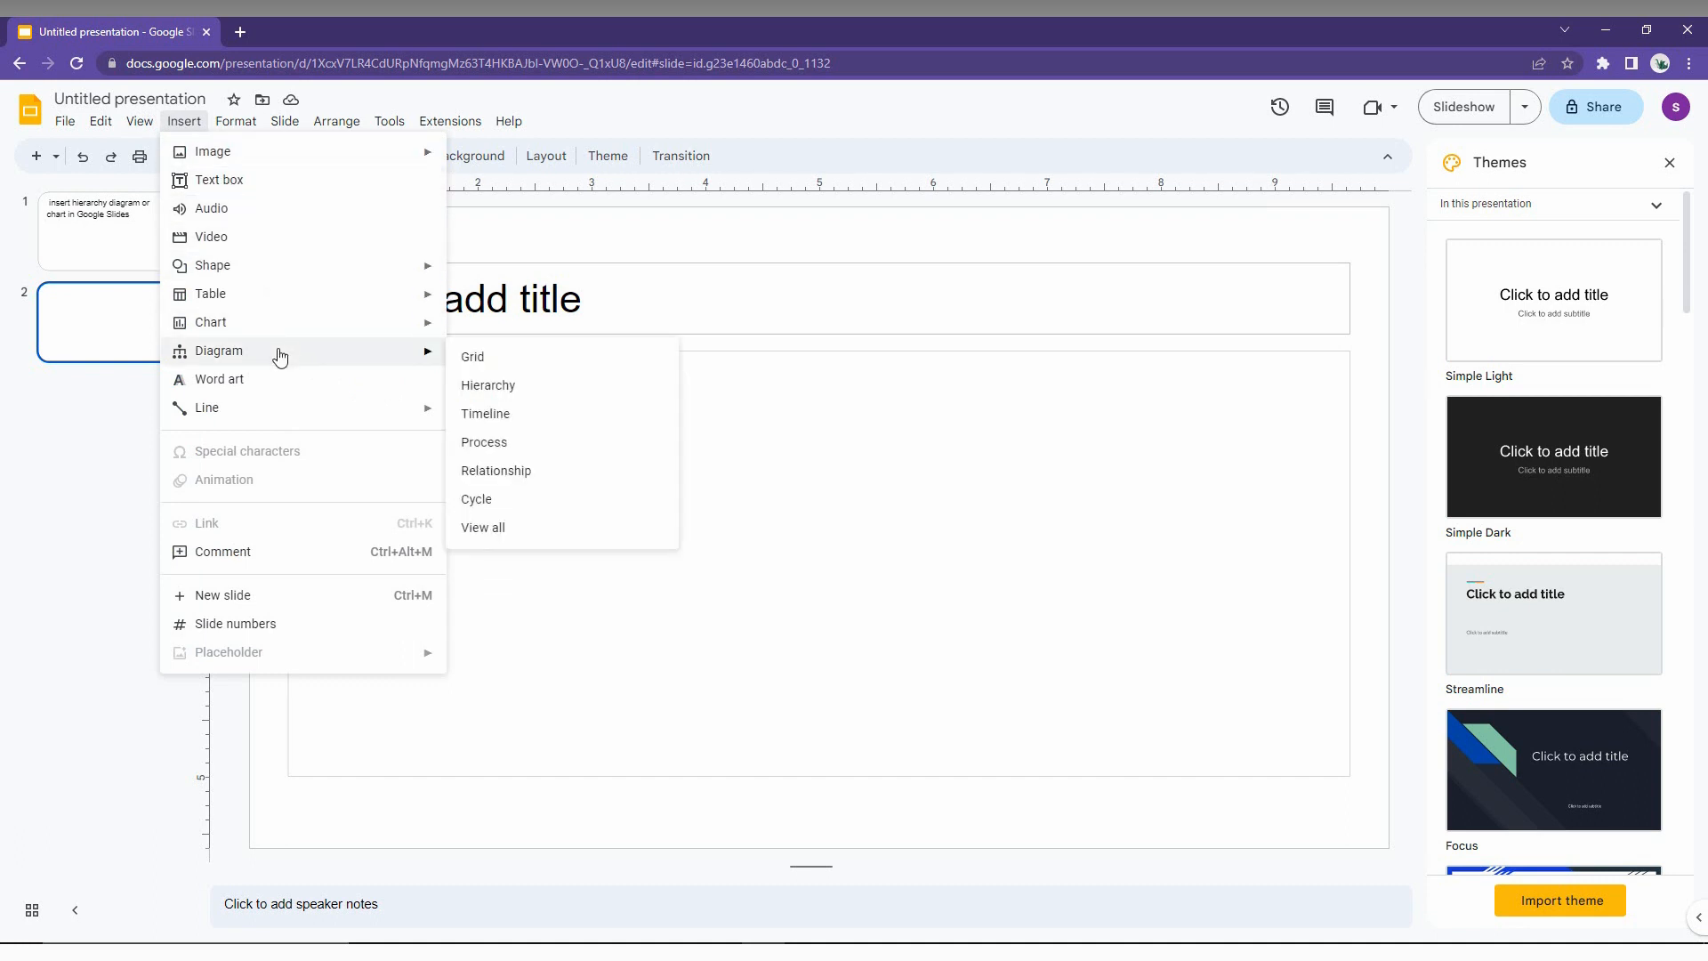
mouse_move(471, 355)
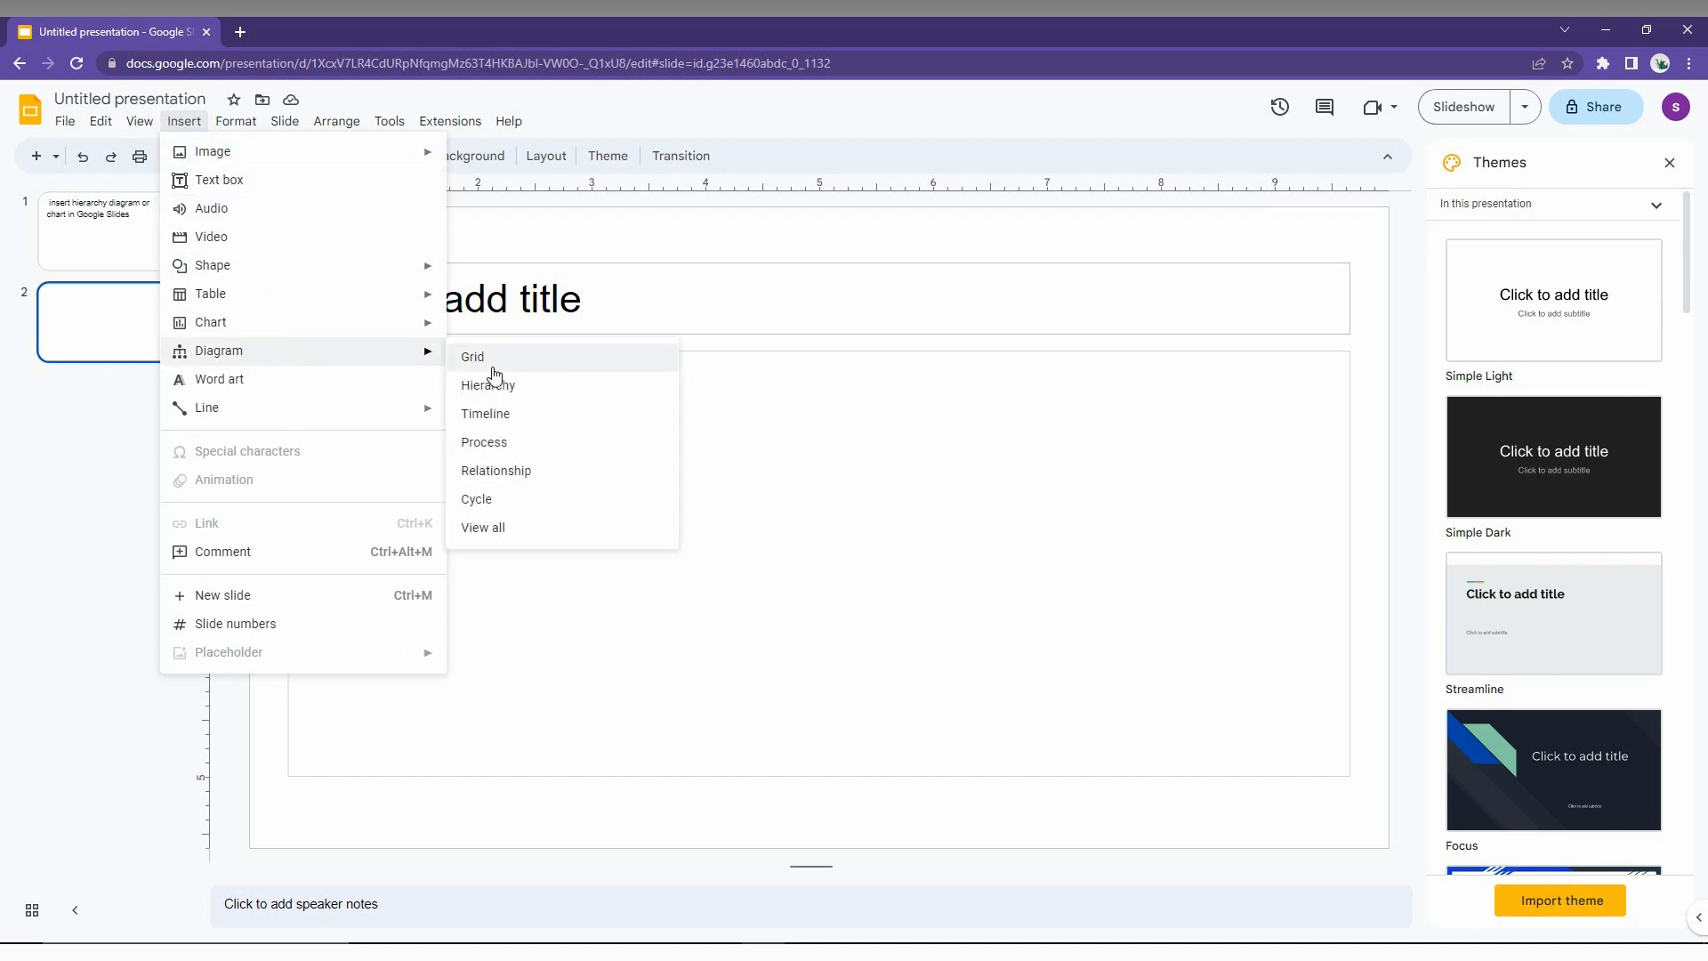
click(488, 385)
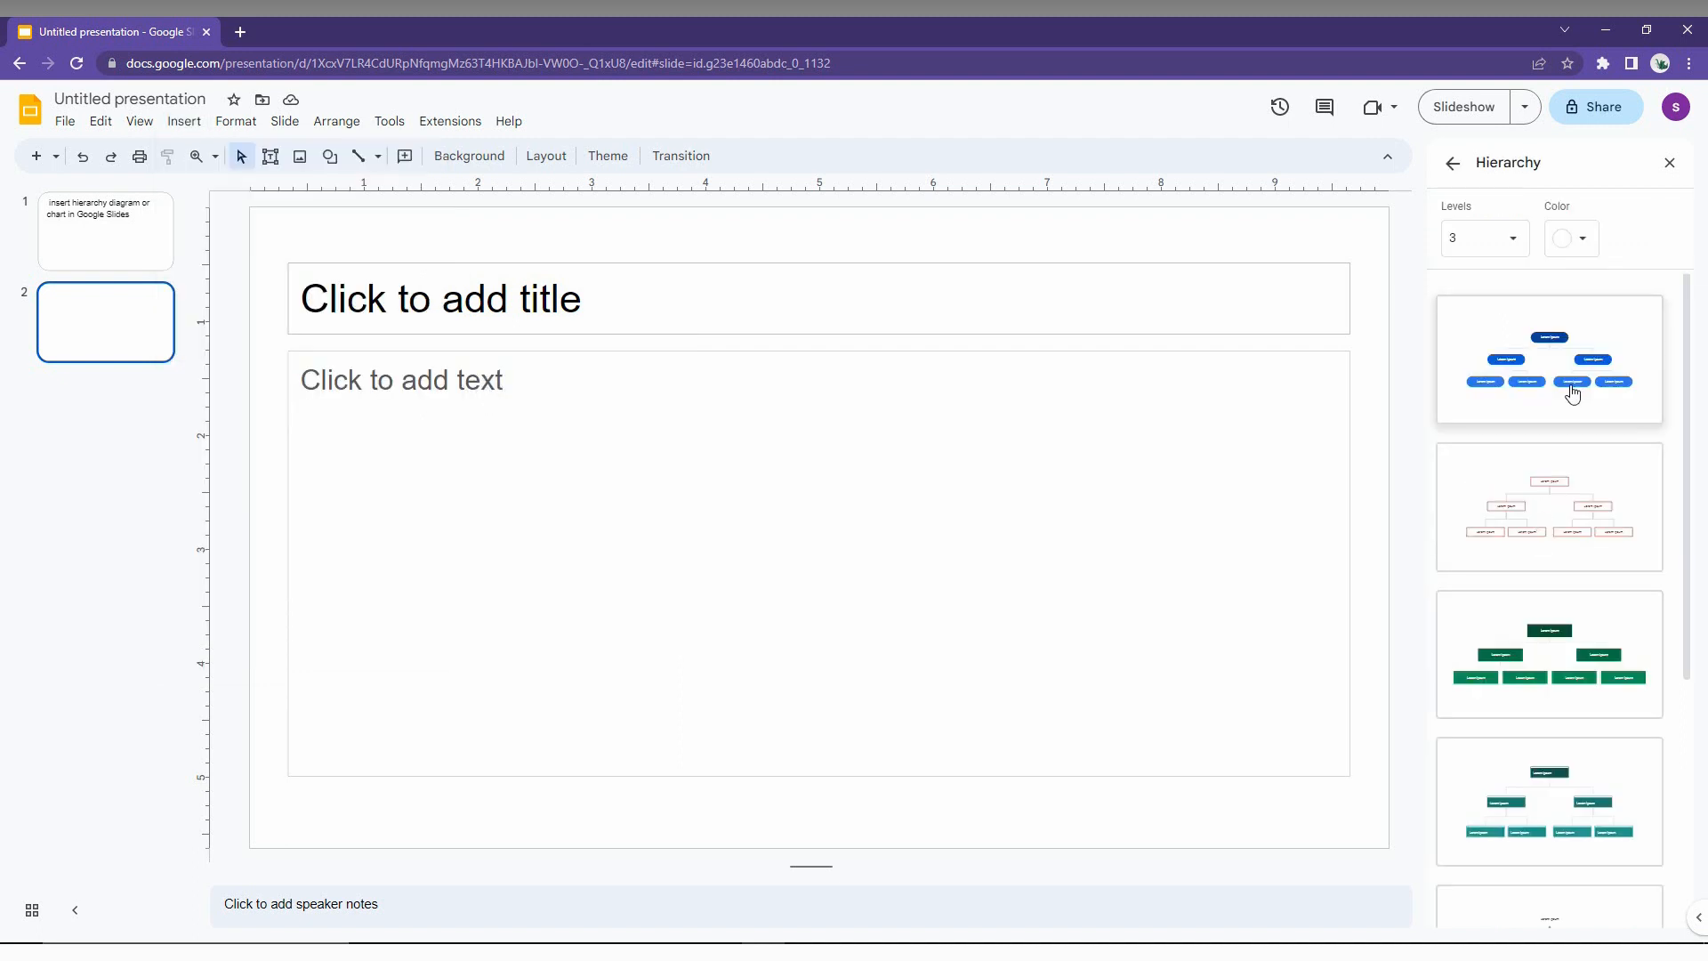
scroll(down, 3)
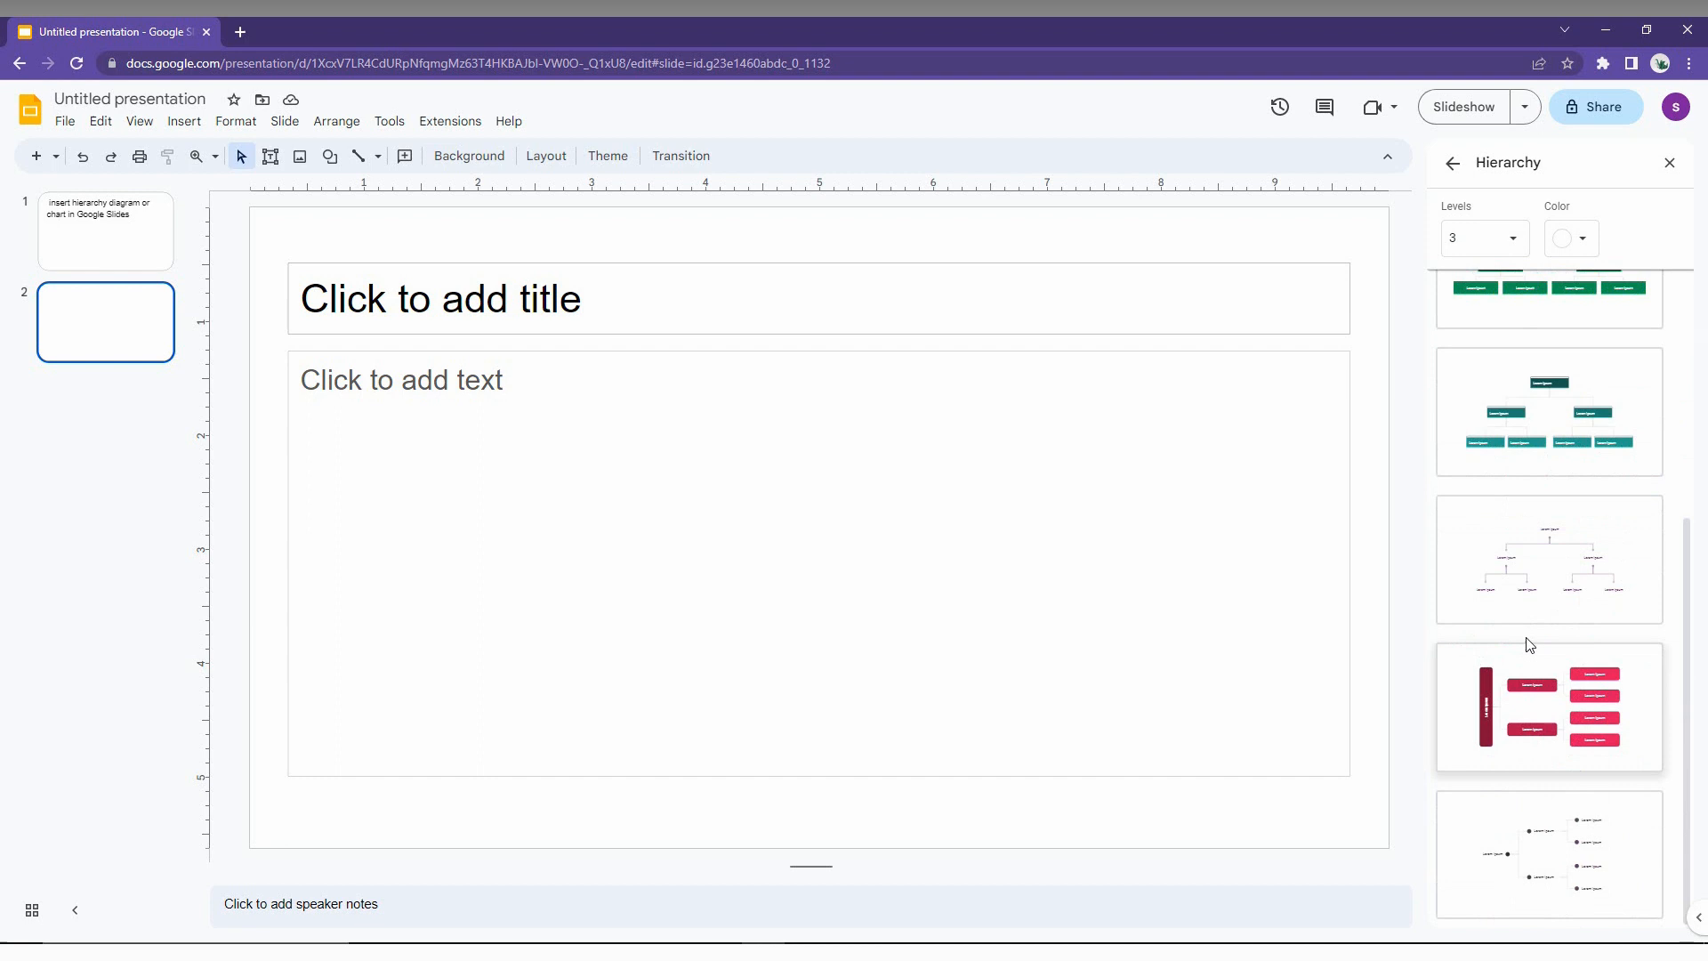
scroll(down, 3)
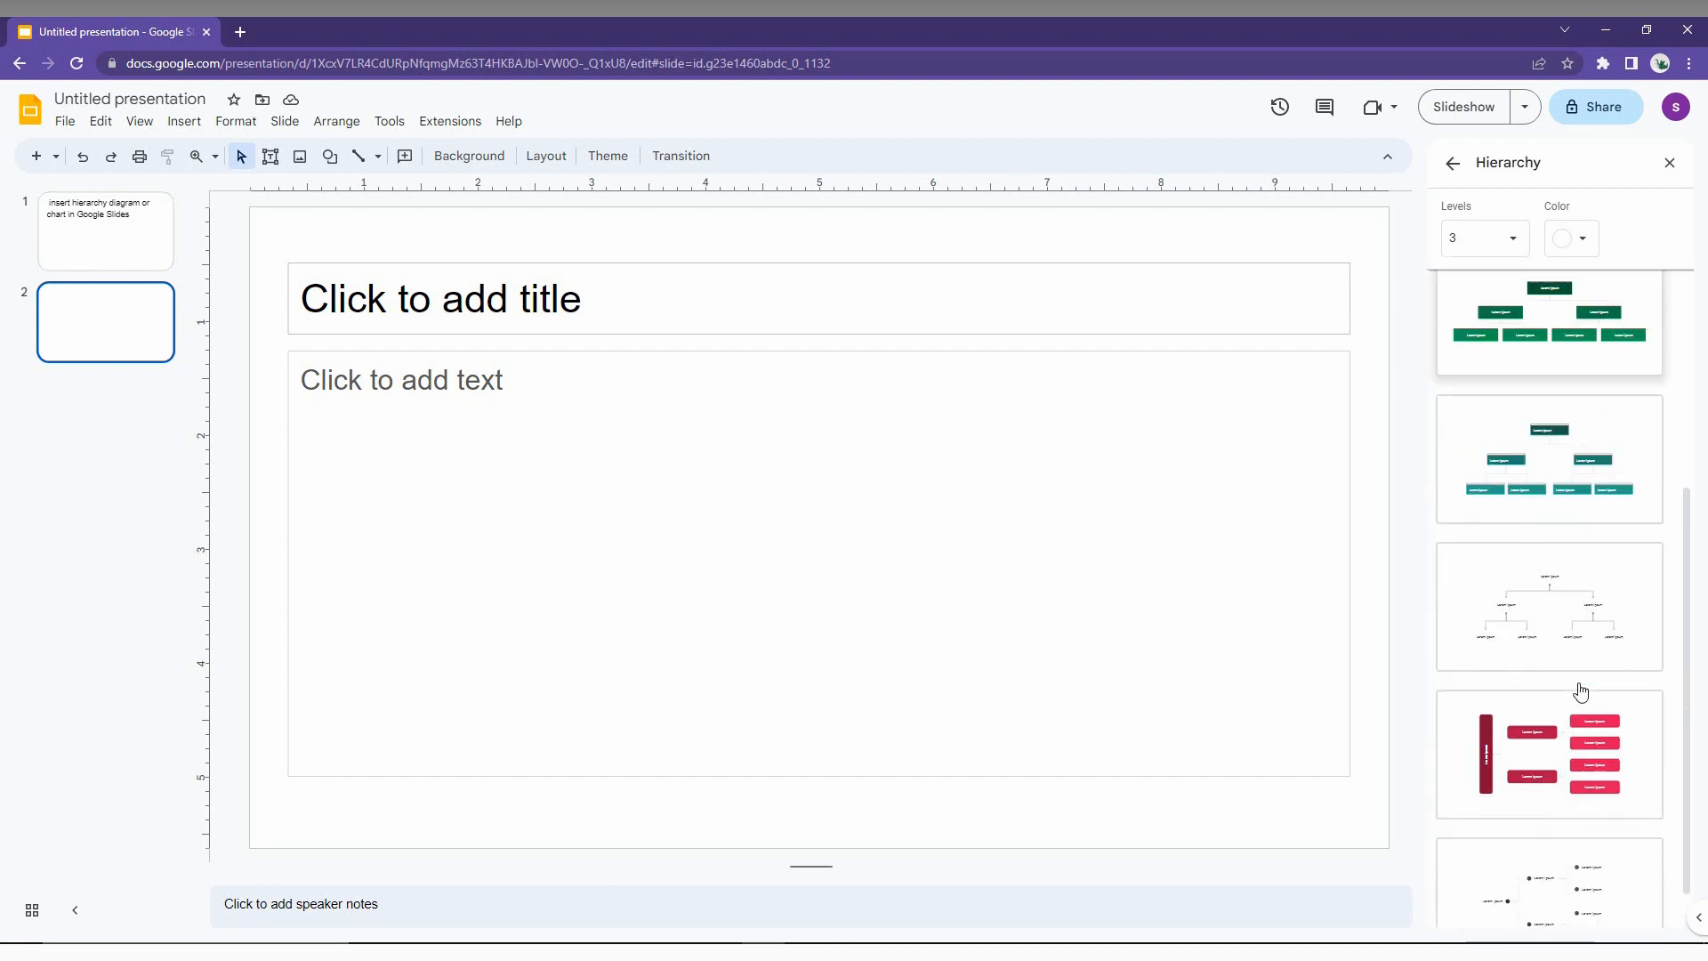
scroll(down, 3)
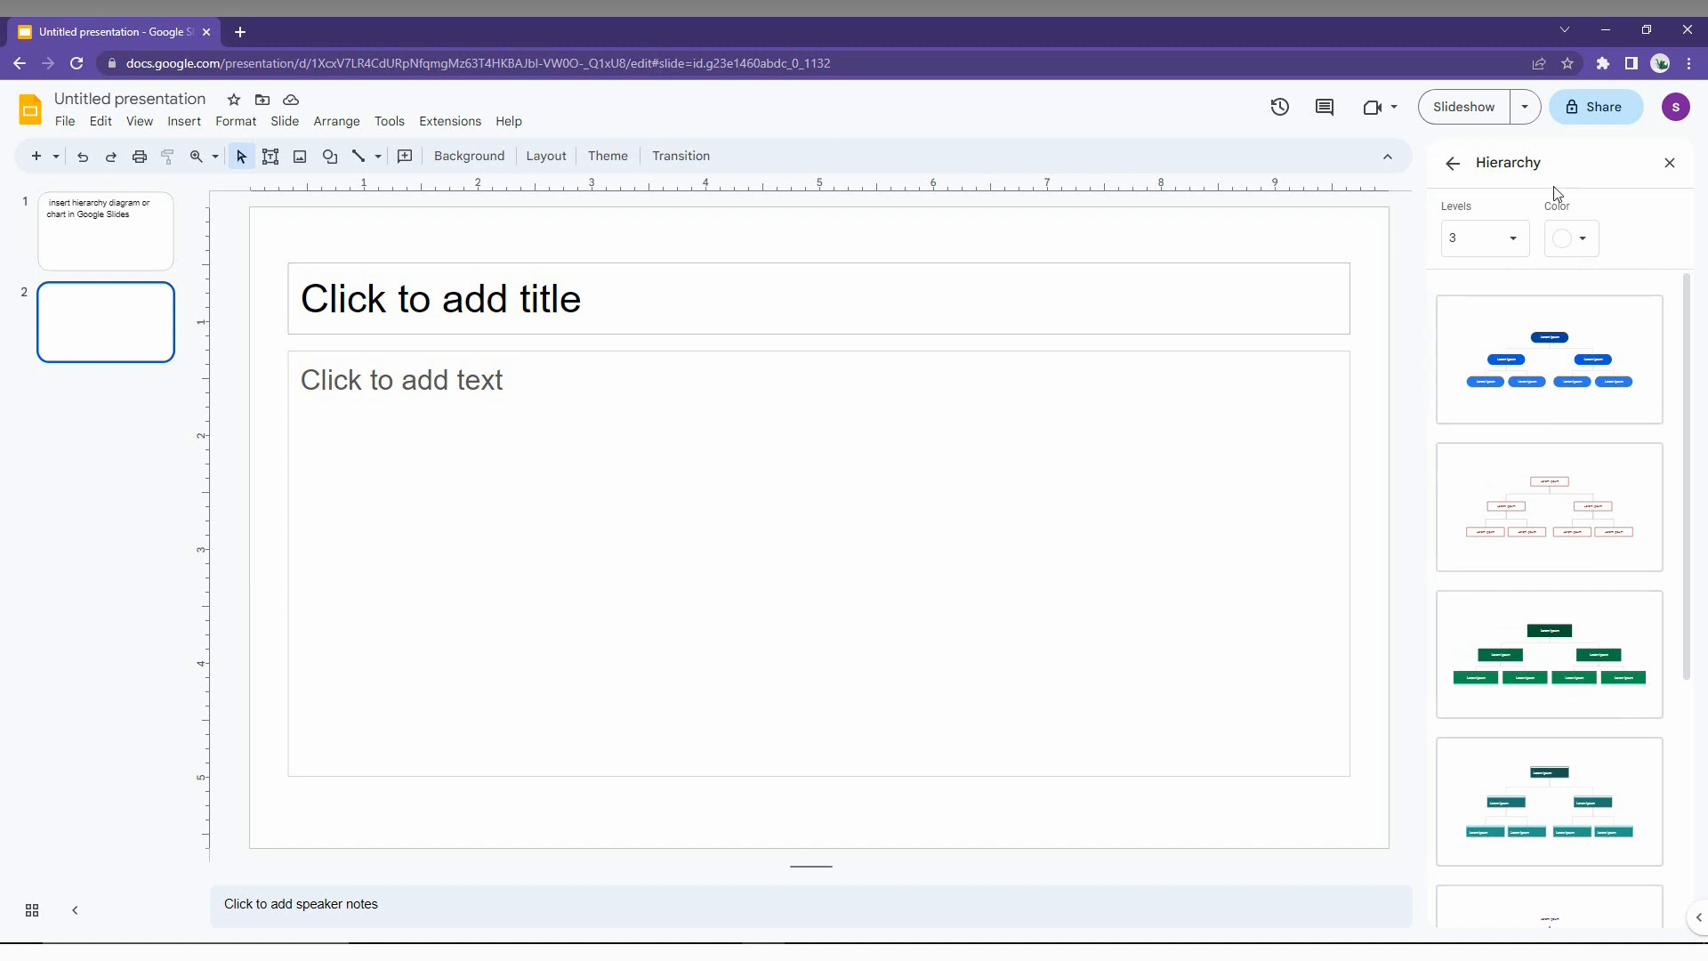
Preview the hierarchy templates in blue, green, red and dark grey, then return to the colour choices.
click(1585, 239)
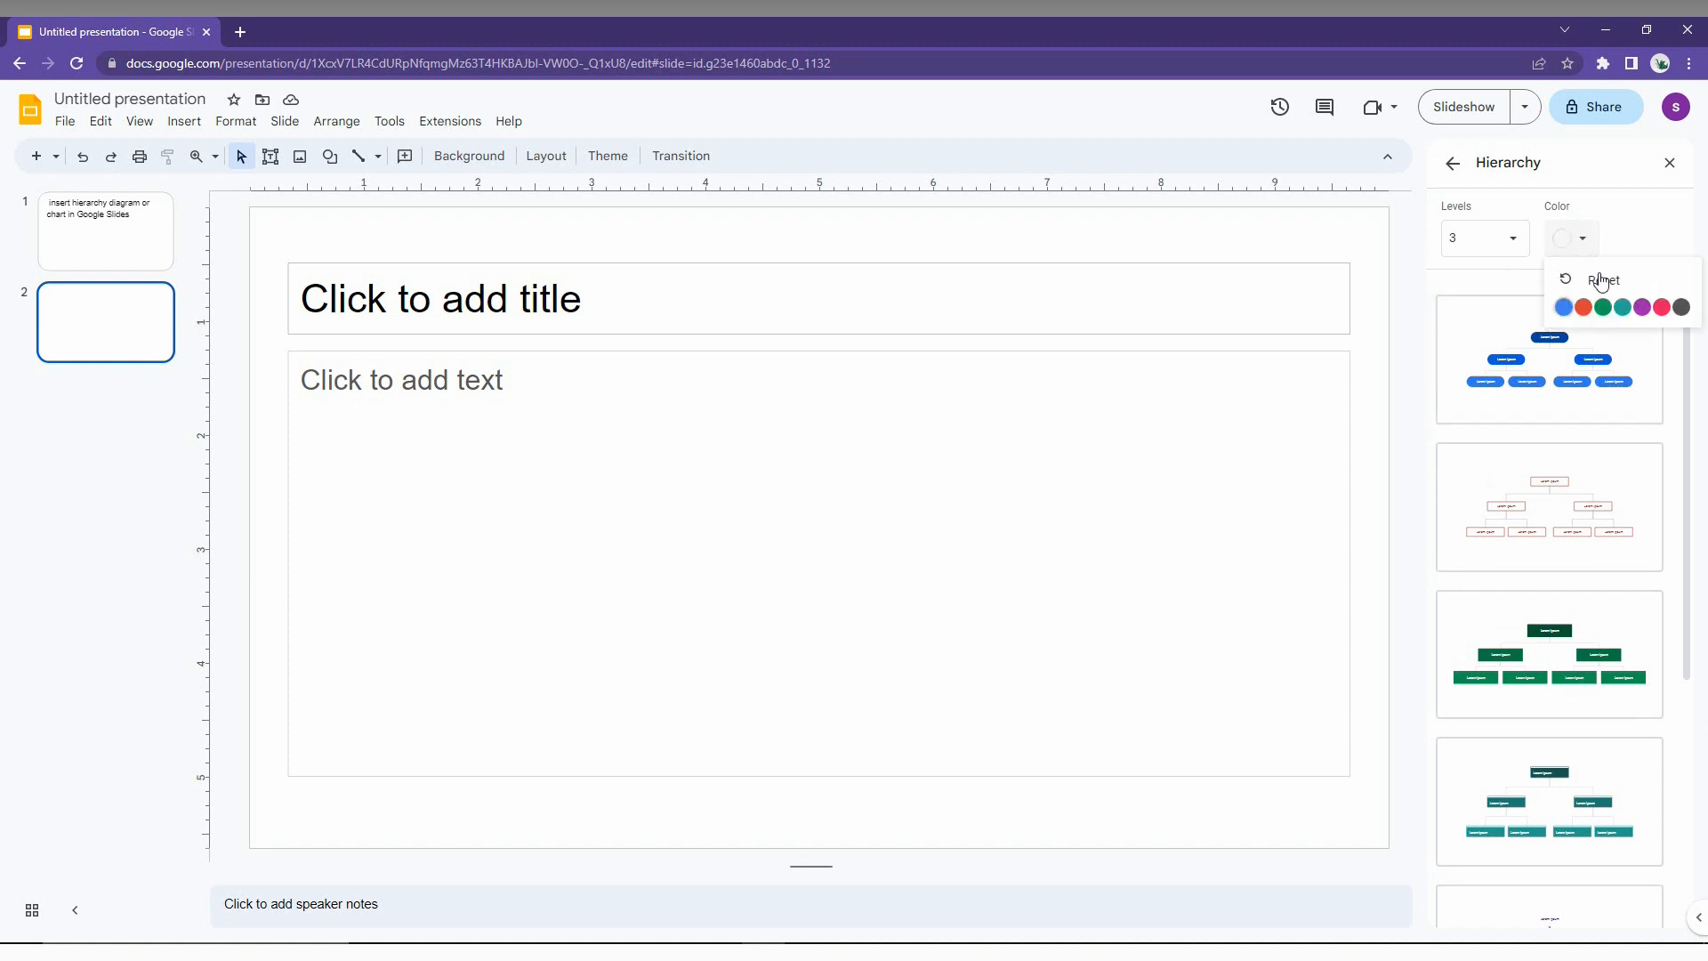
click(1562, 306)
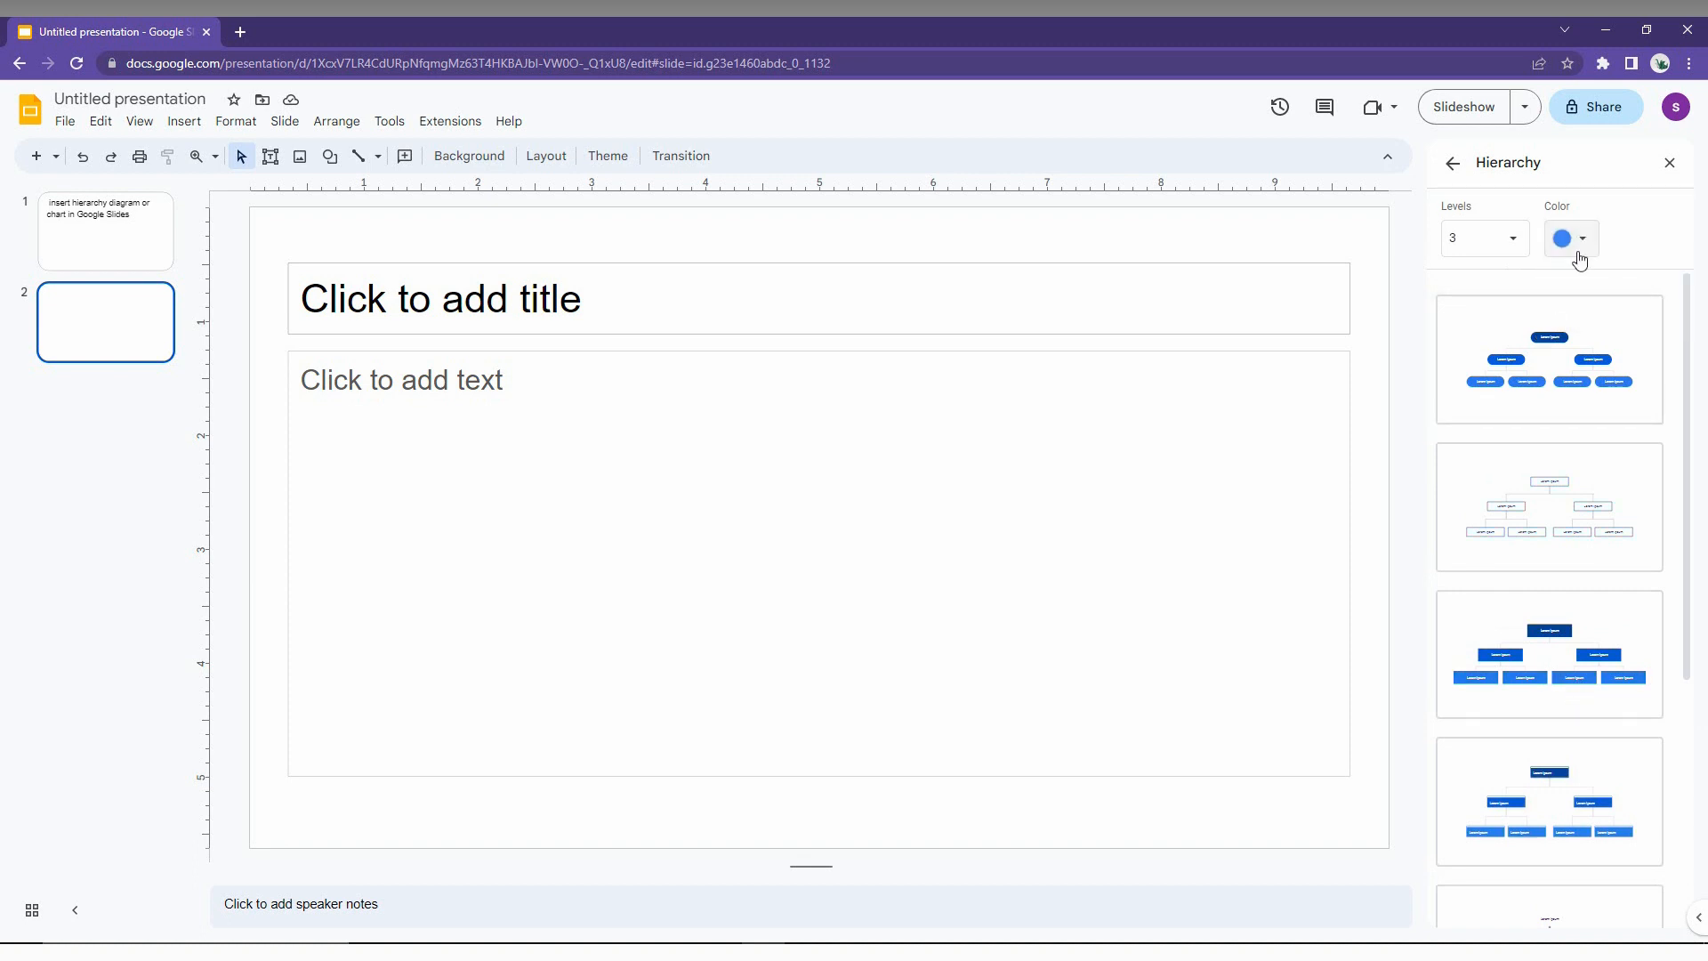
click(1560, 237)
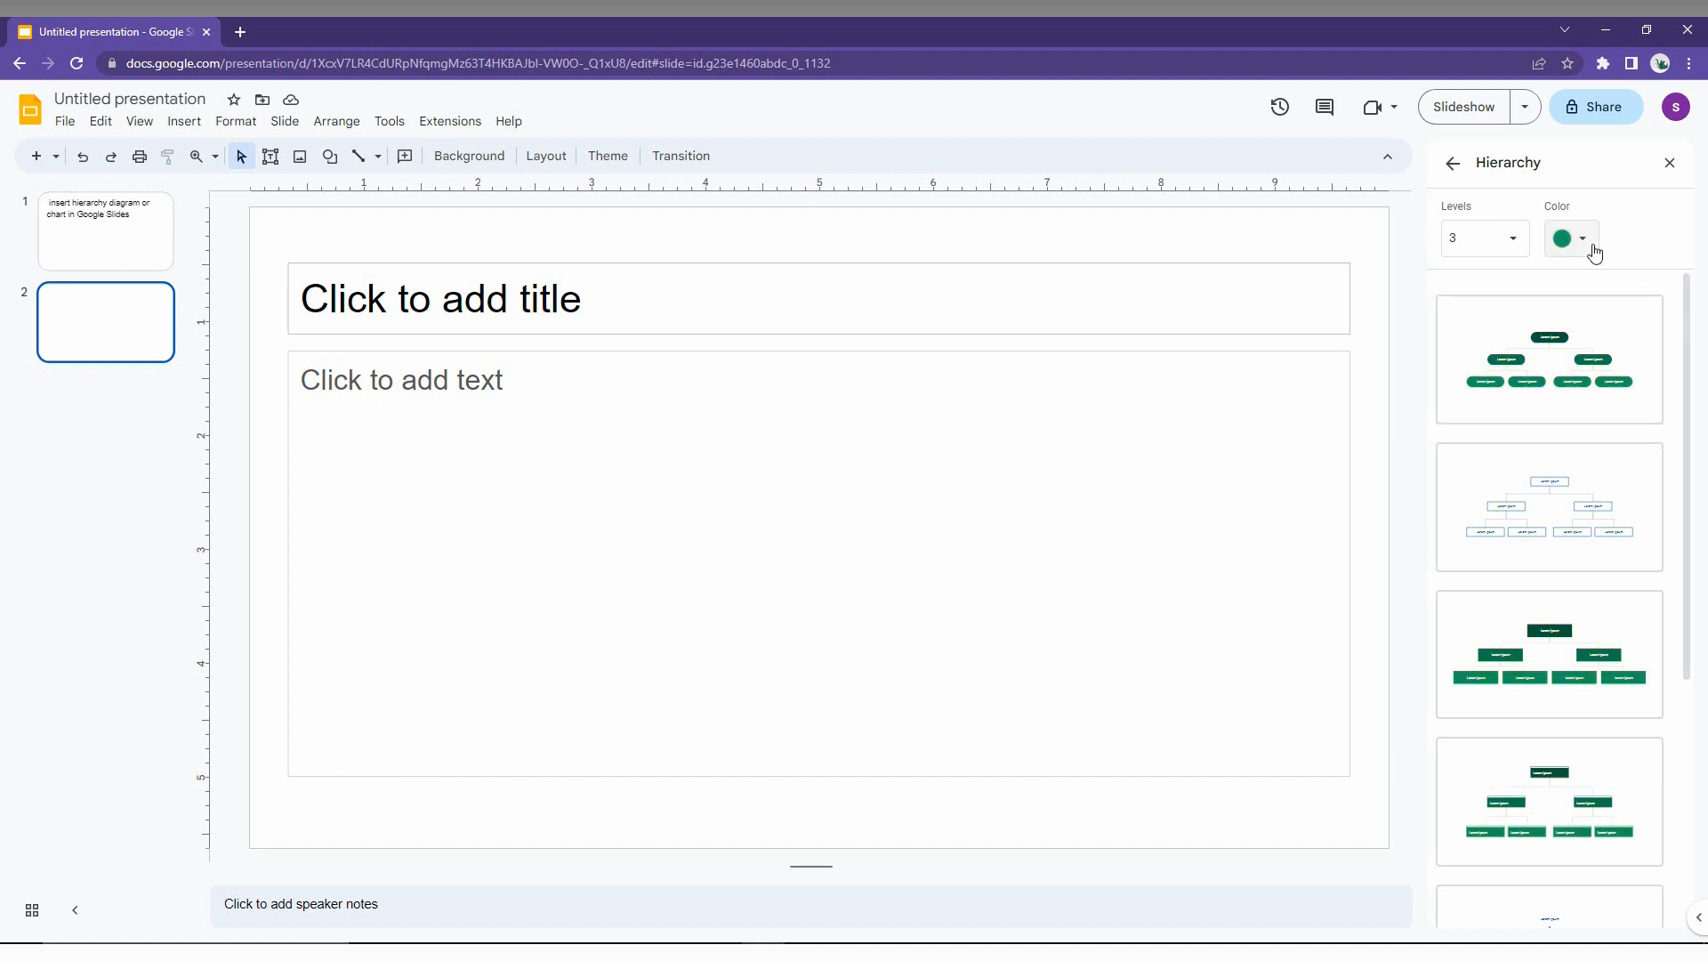
click(1563, 238)
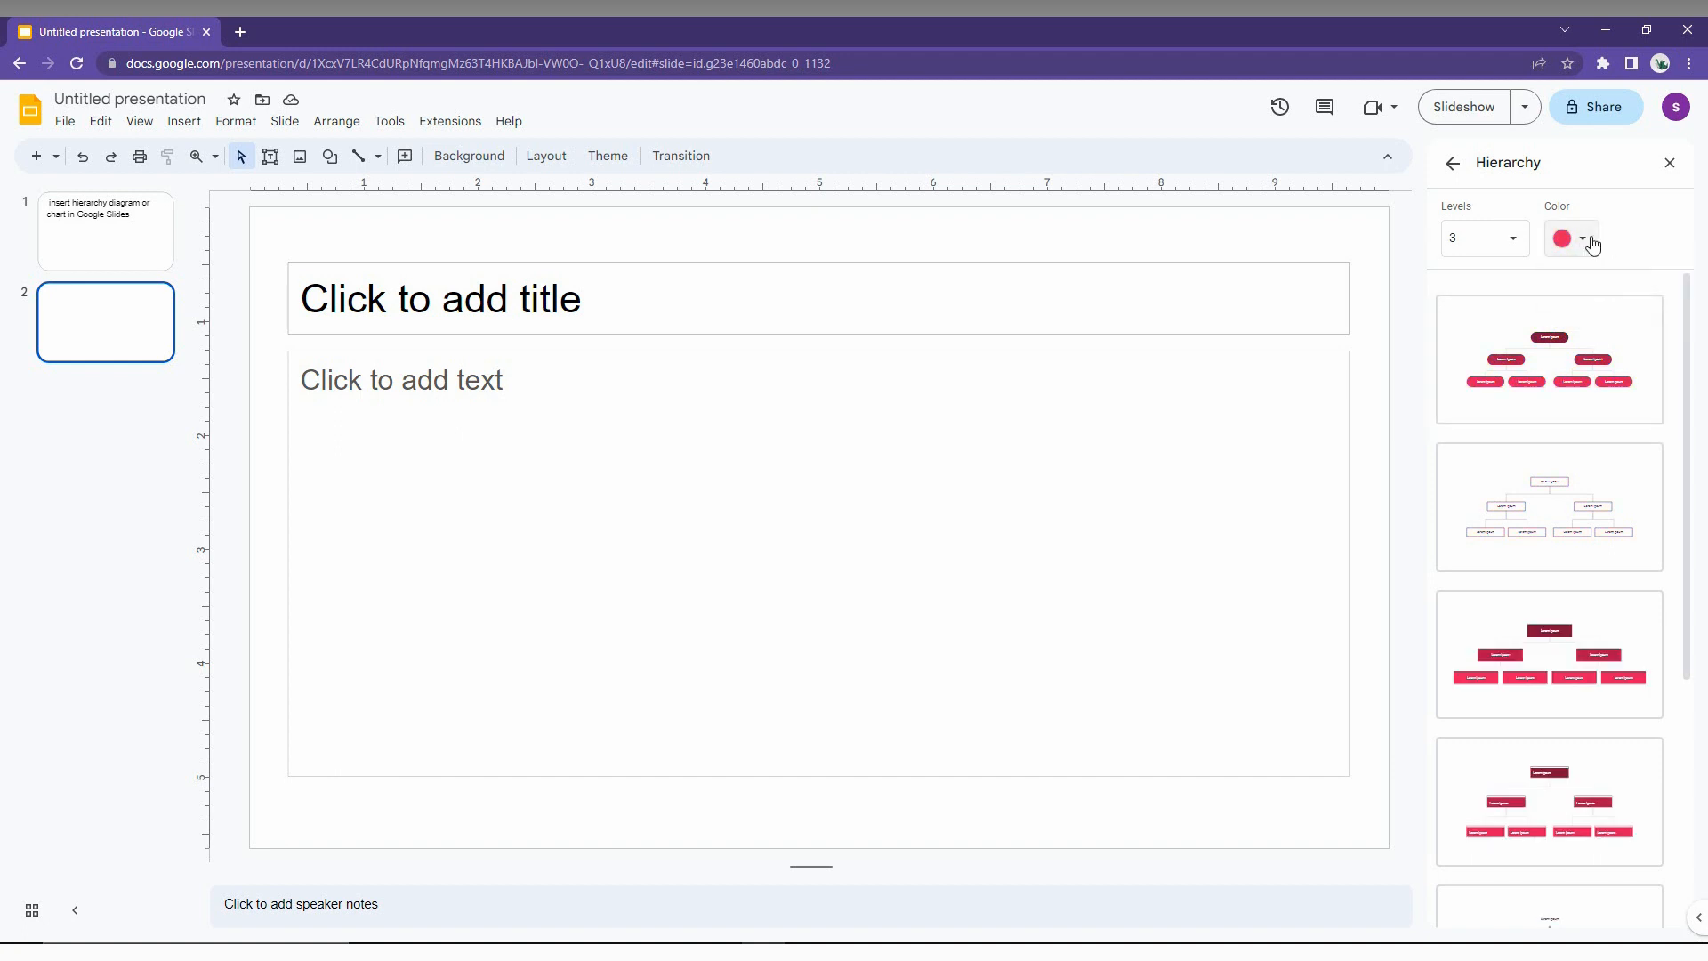
click(1560, 237)
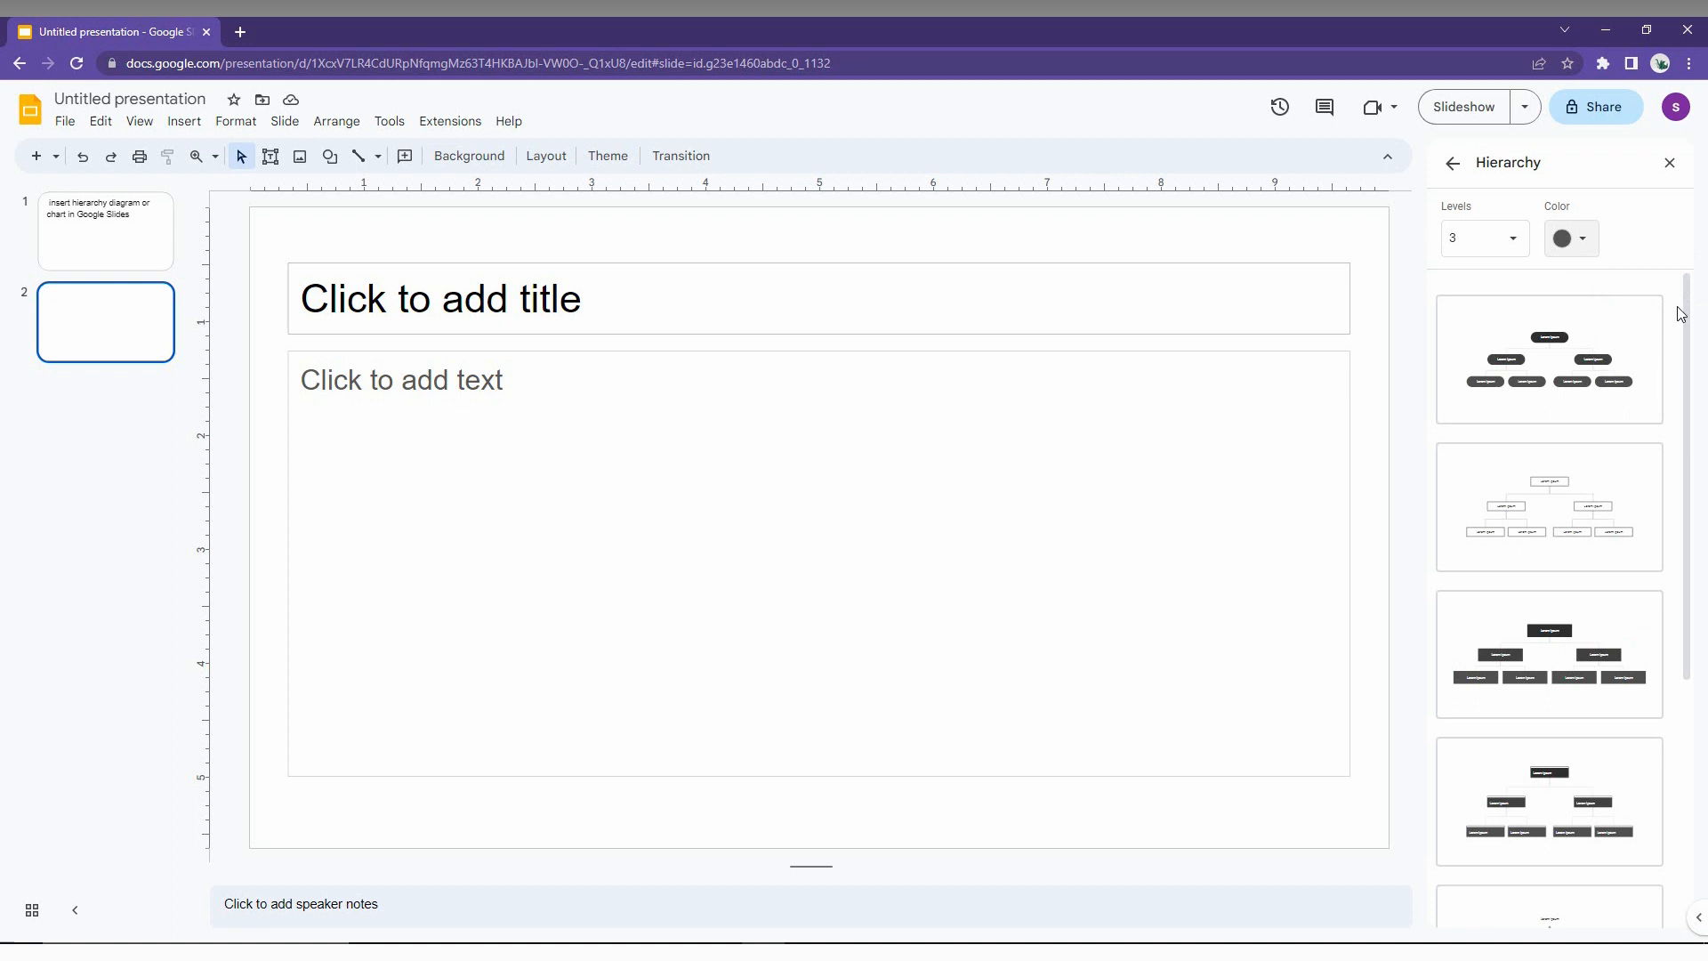
mouse_move(1545, 653)
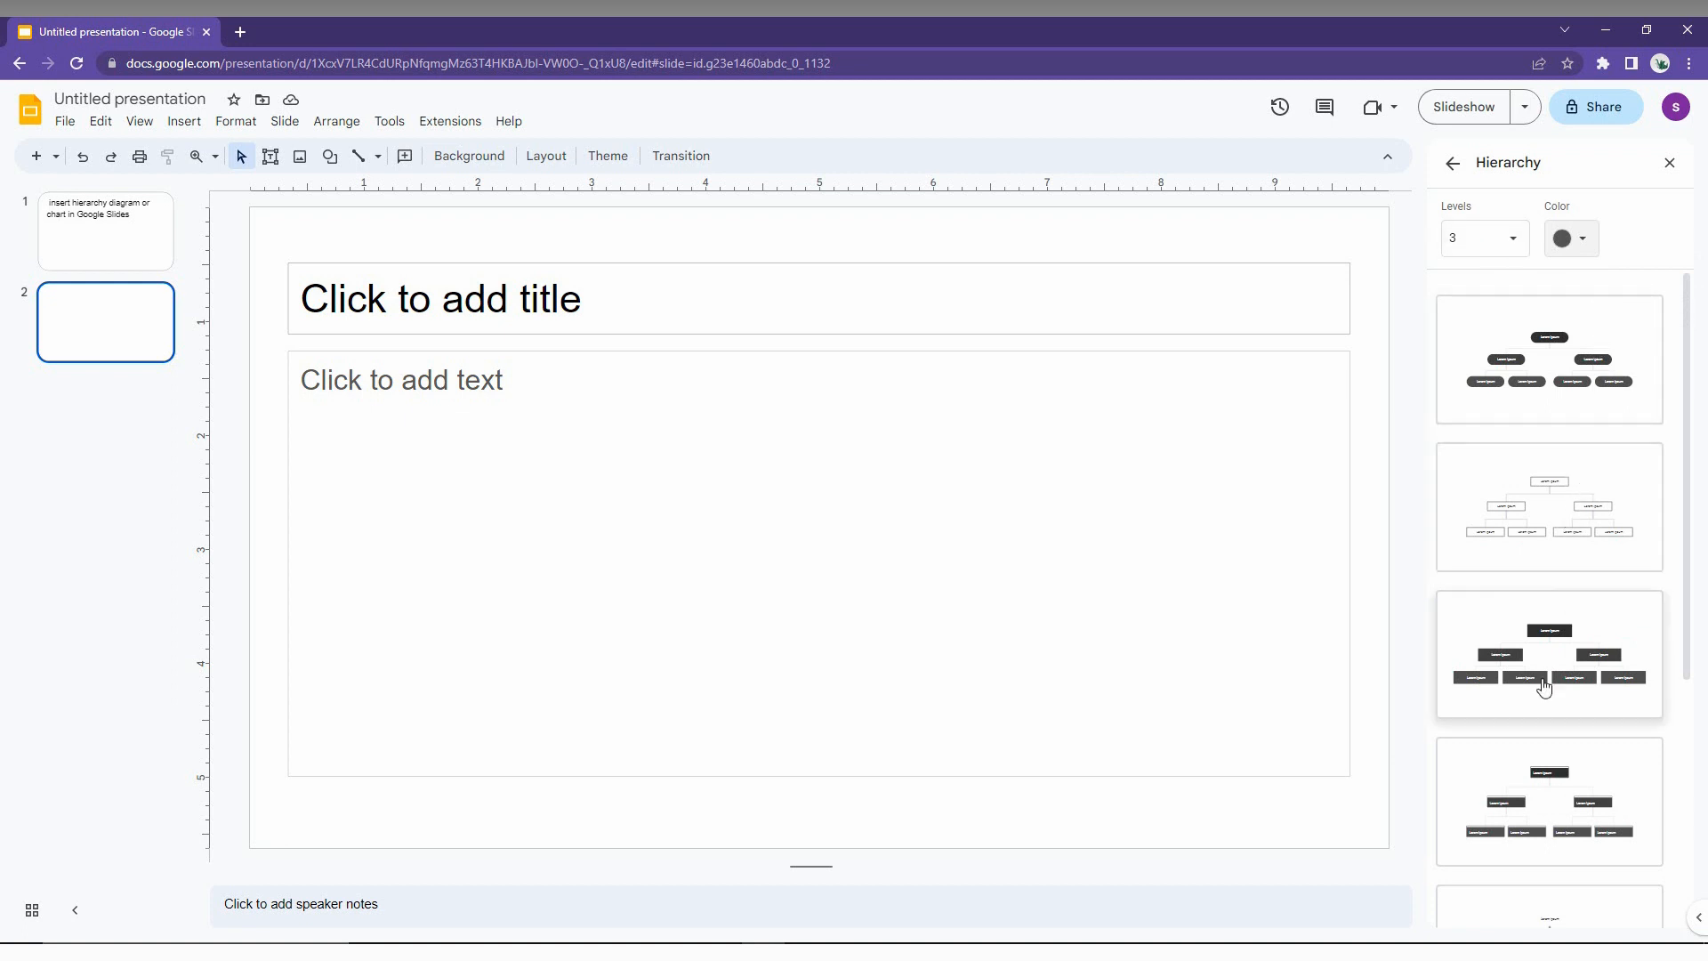
click(1569, 237)
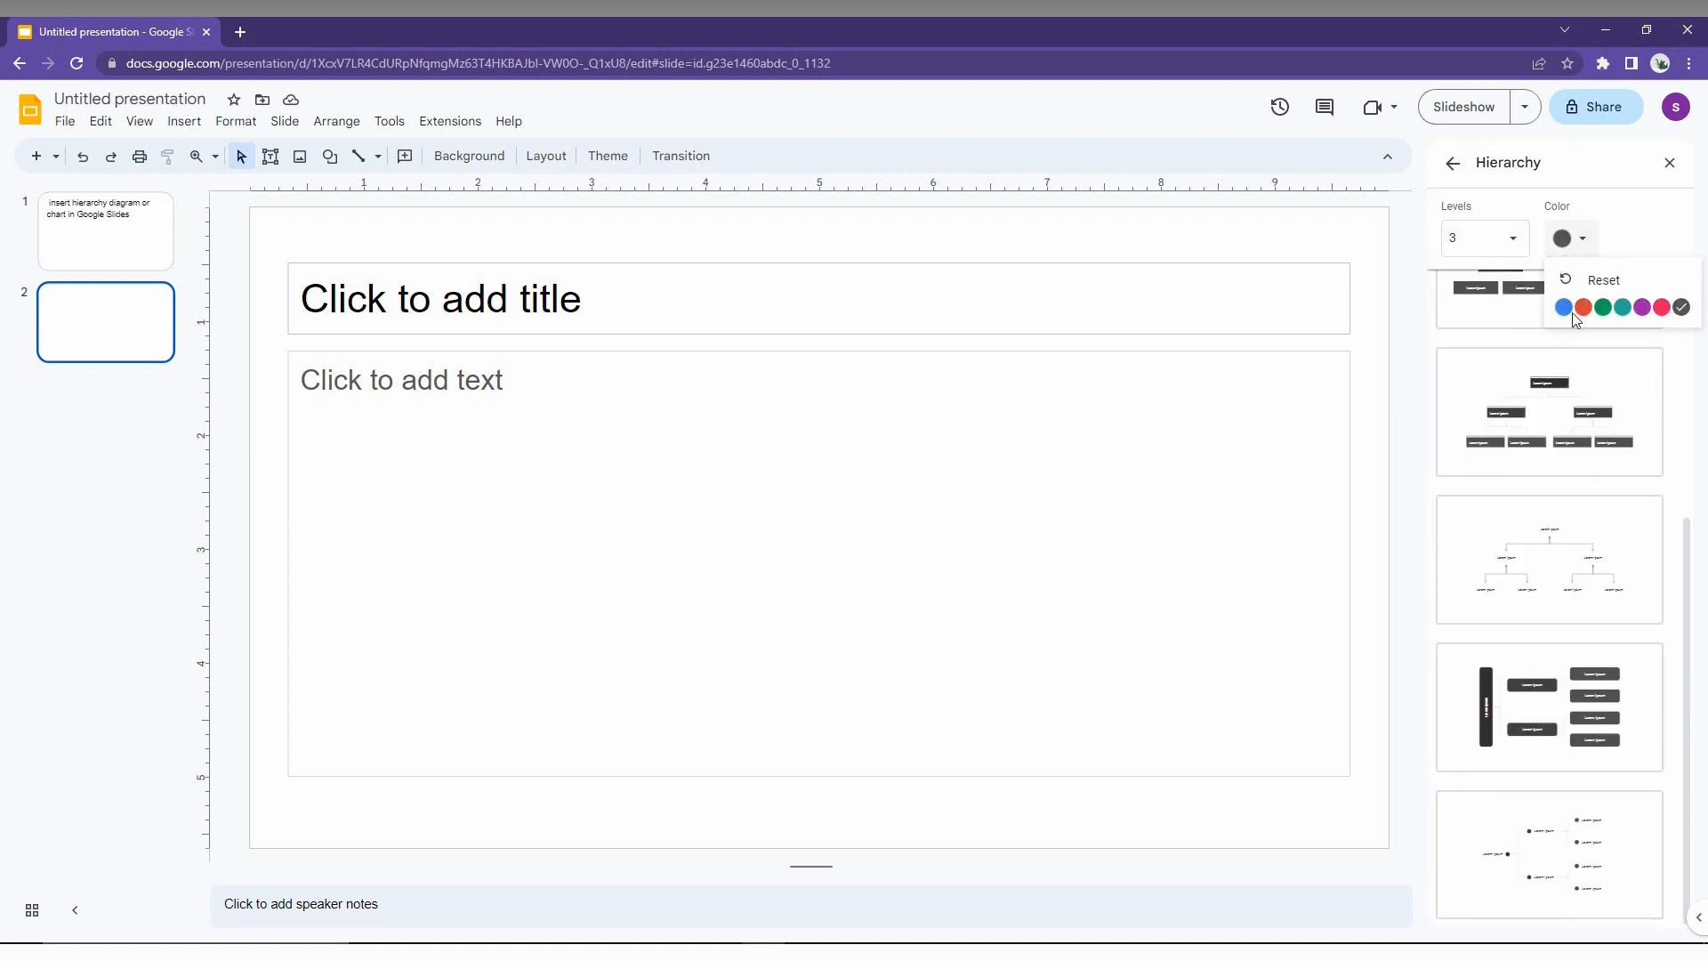
click(1562, 306)
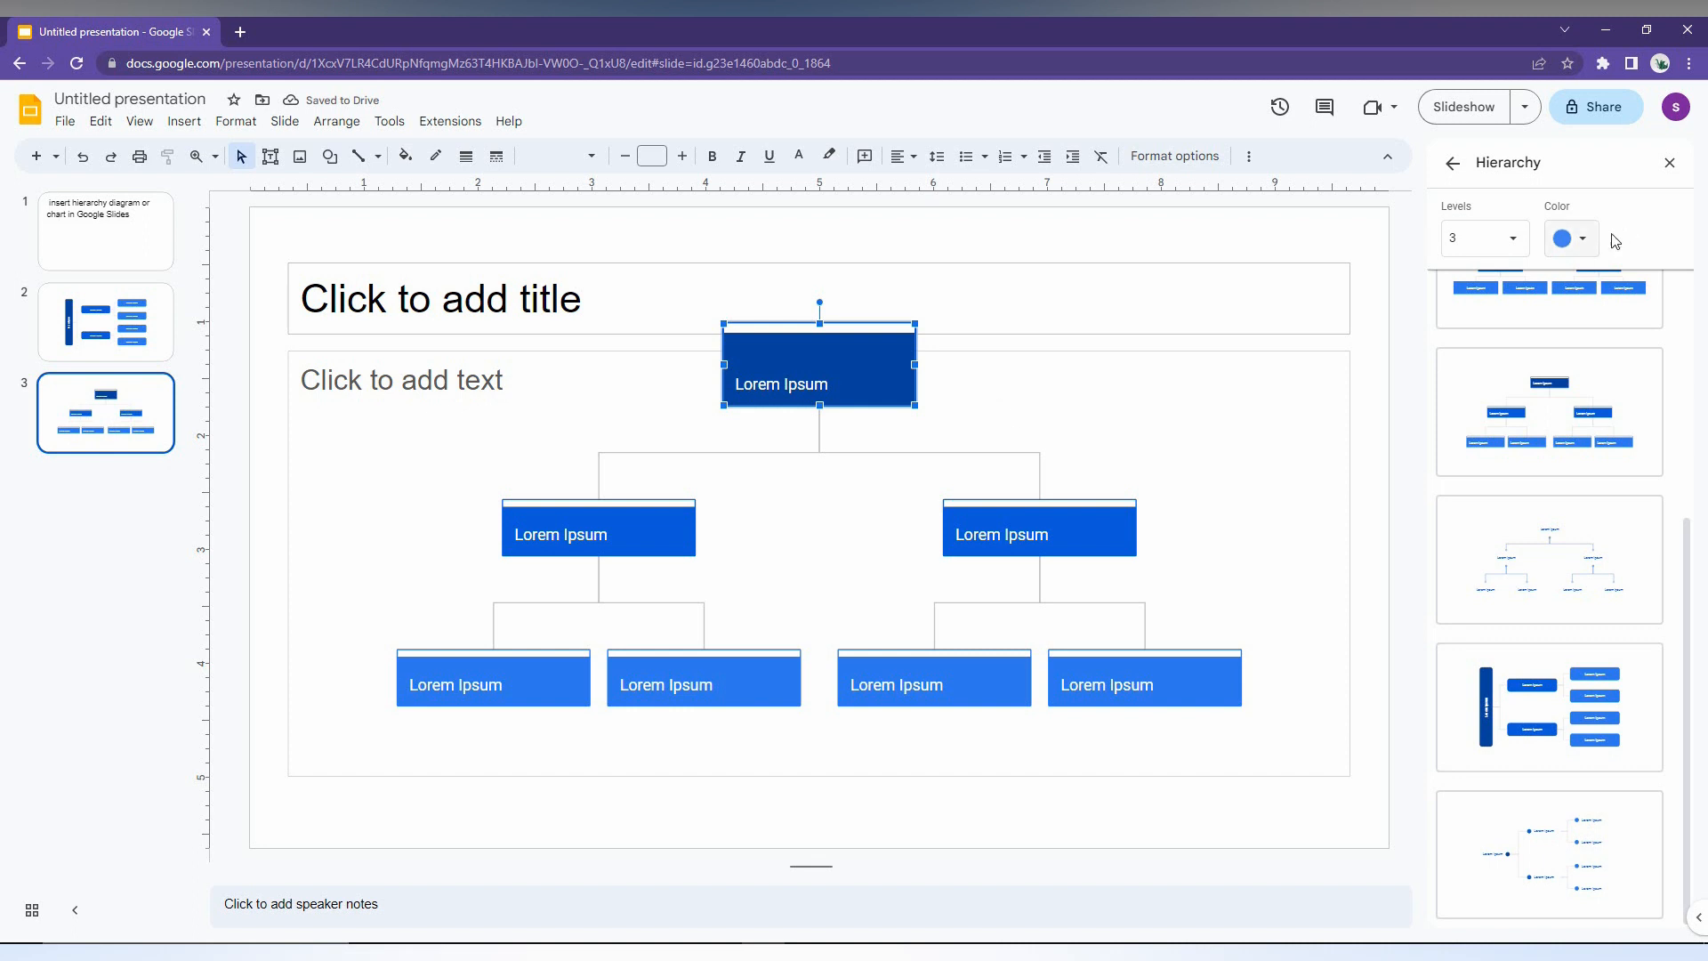
Switch the hierarchy templates to five levels deep.
click(1482, 236)
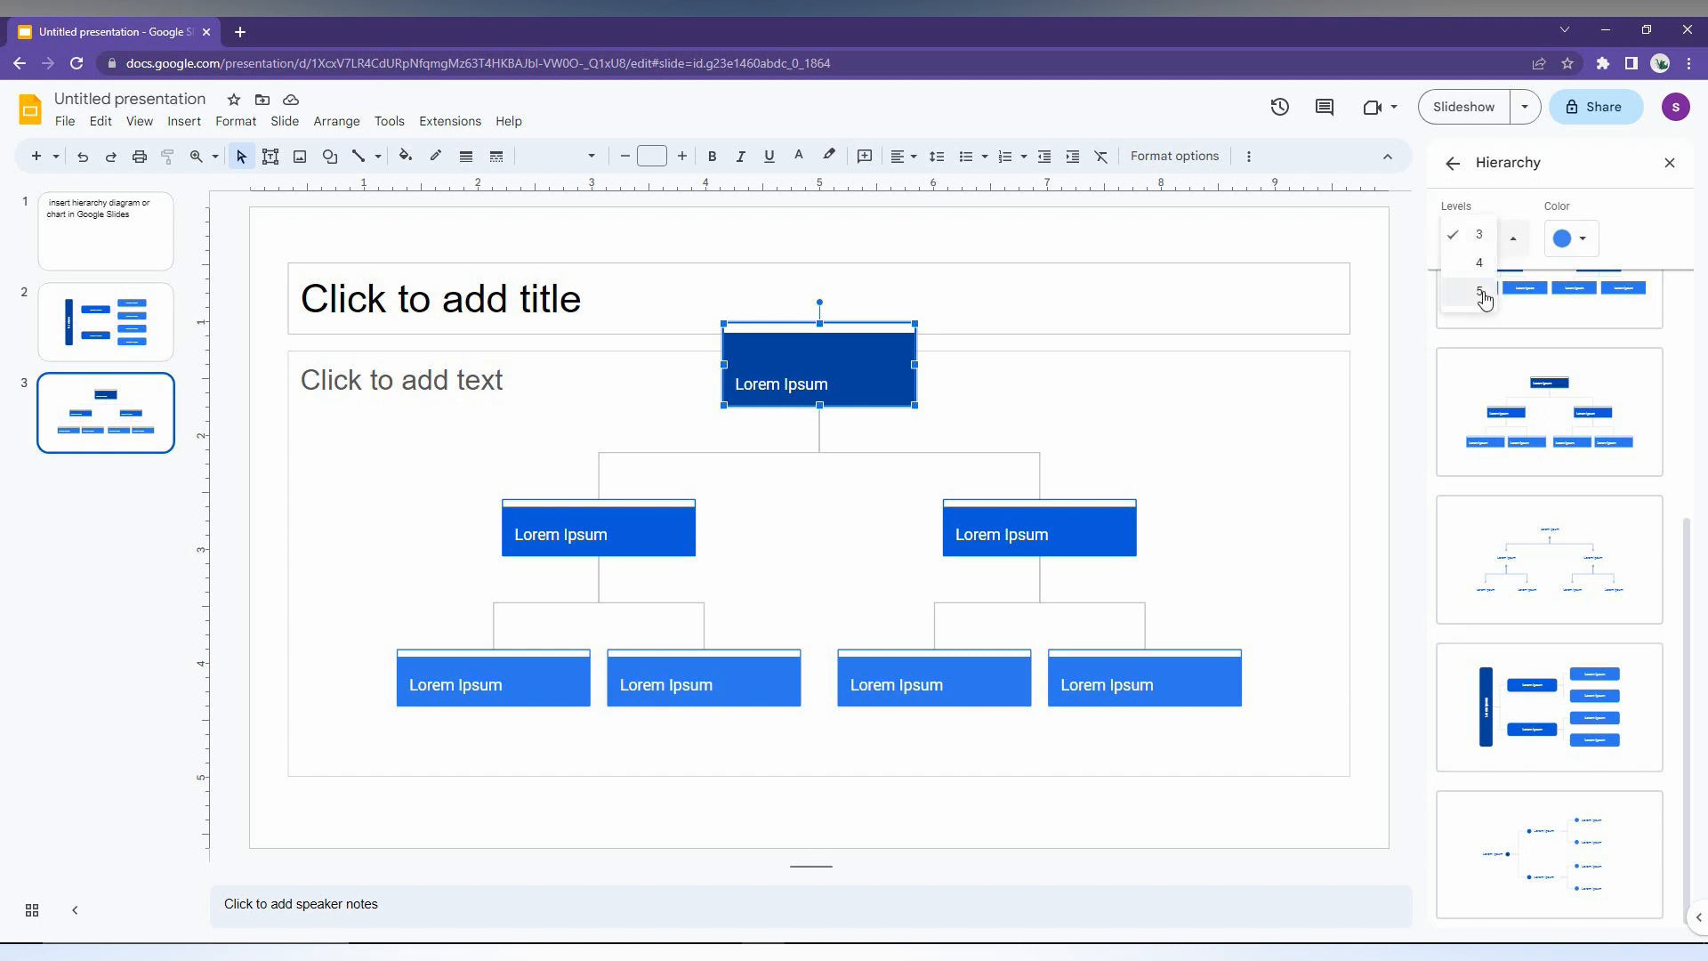
click(1478, 288)
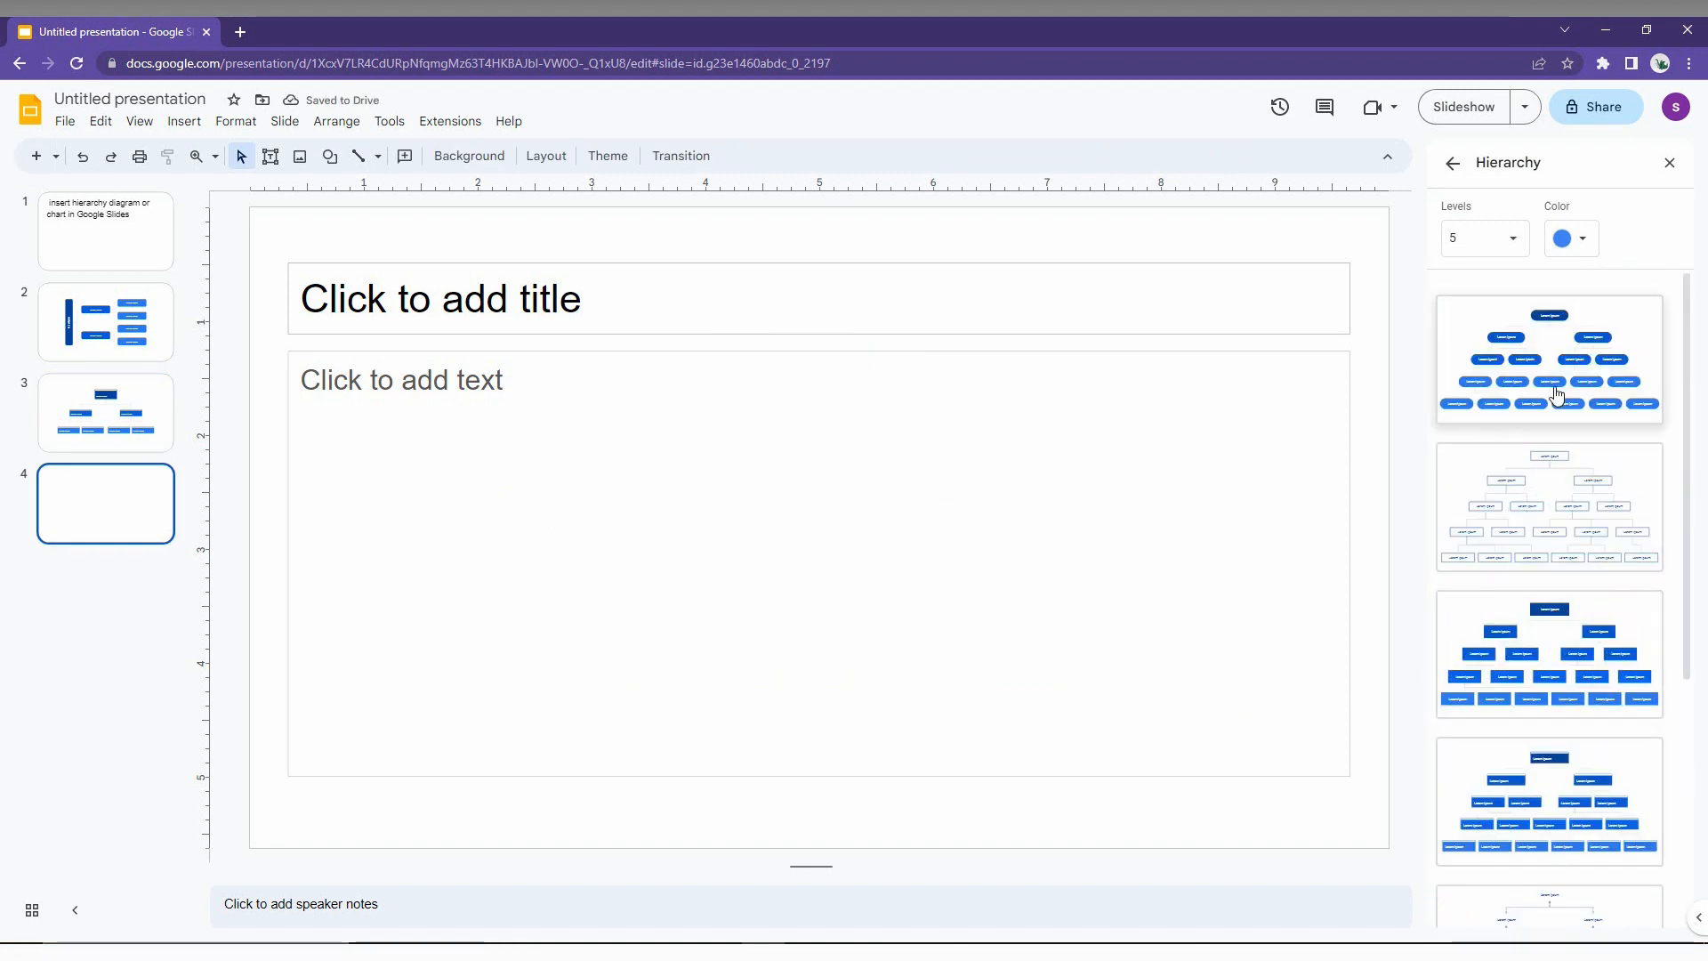
Insert the rounded five-level hierarchy chart on slide four and recolour it red.
click(1547, 359)
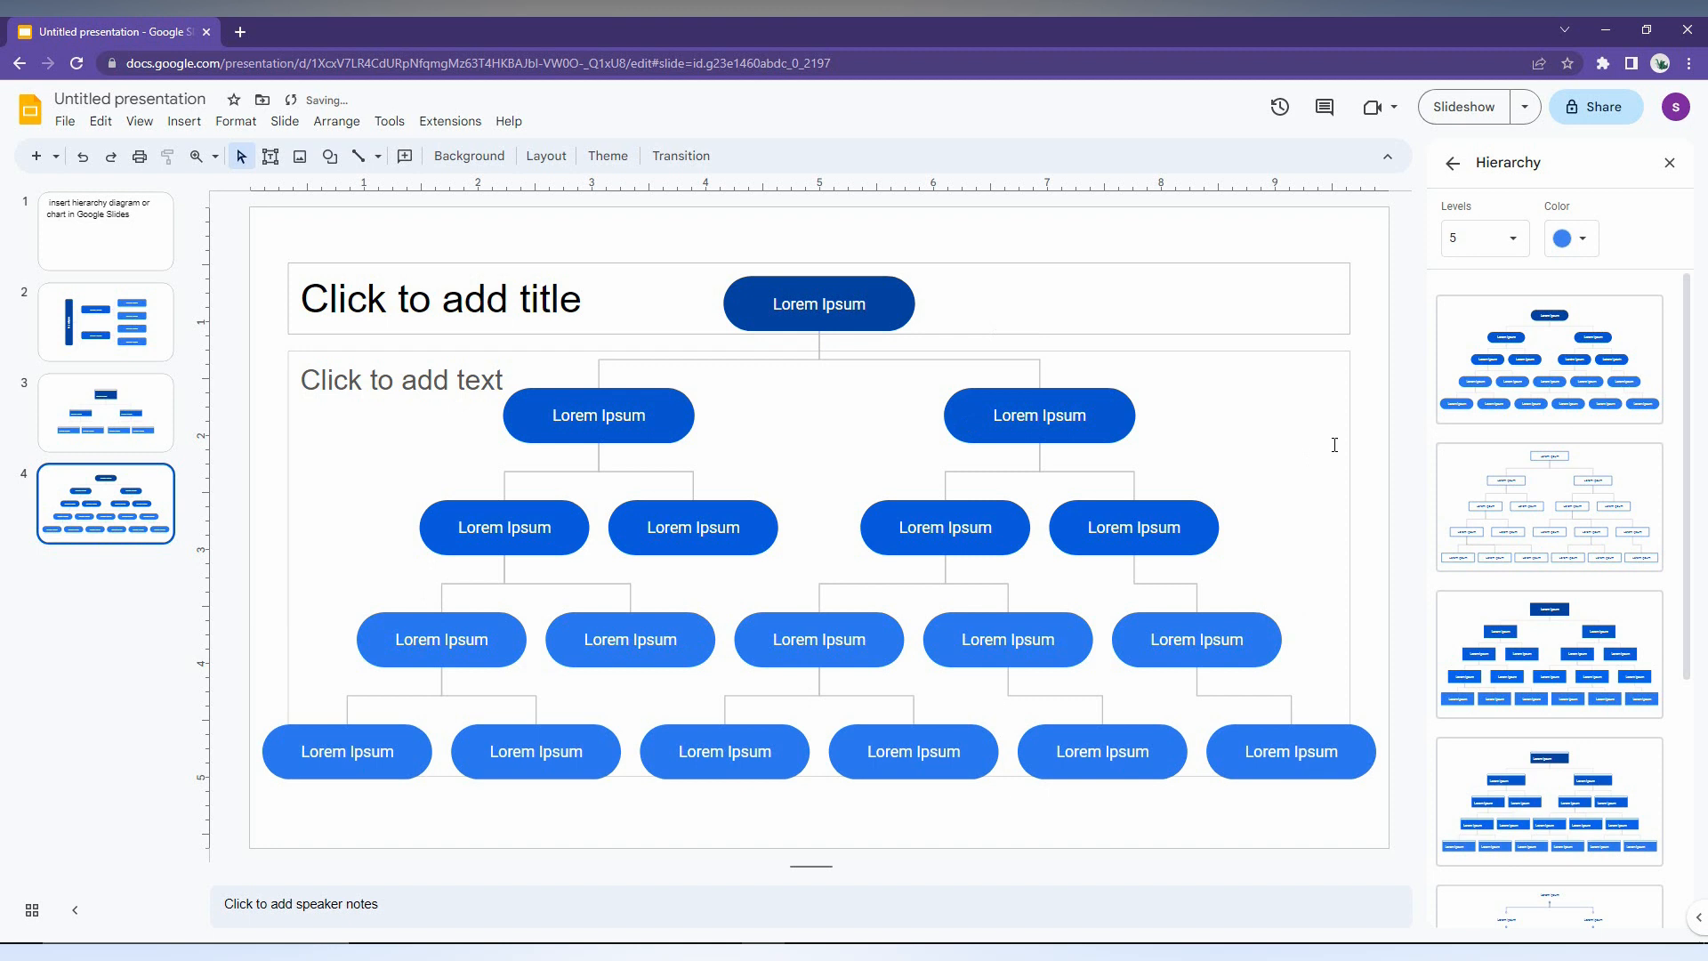
click(1564, 236)
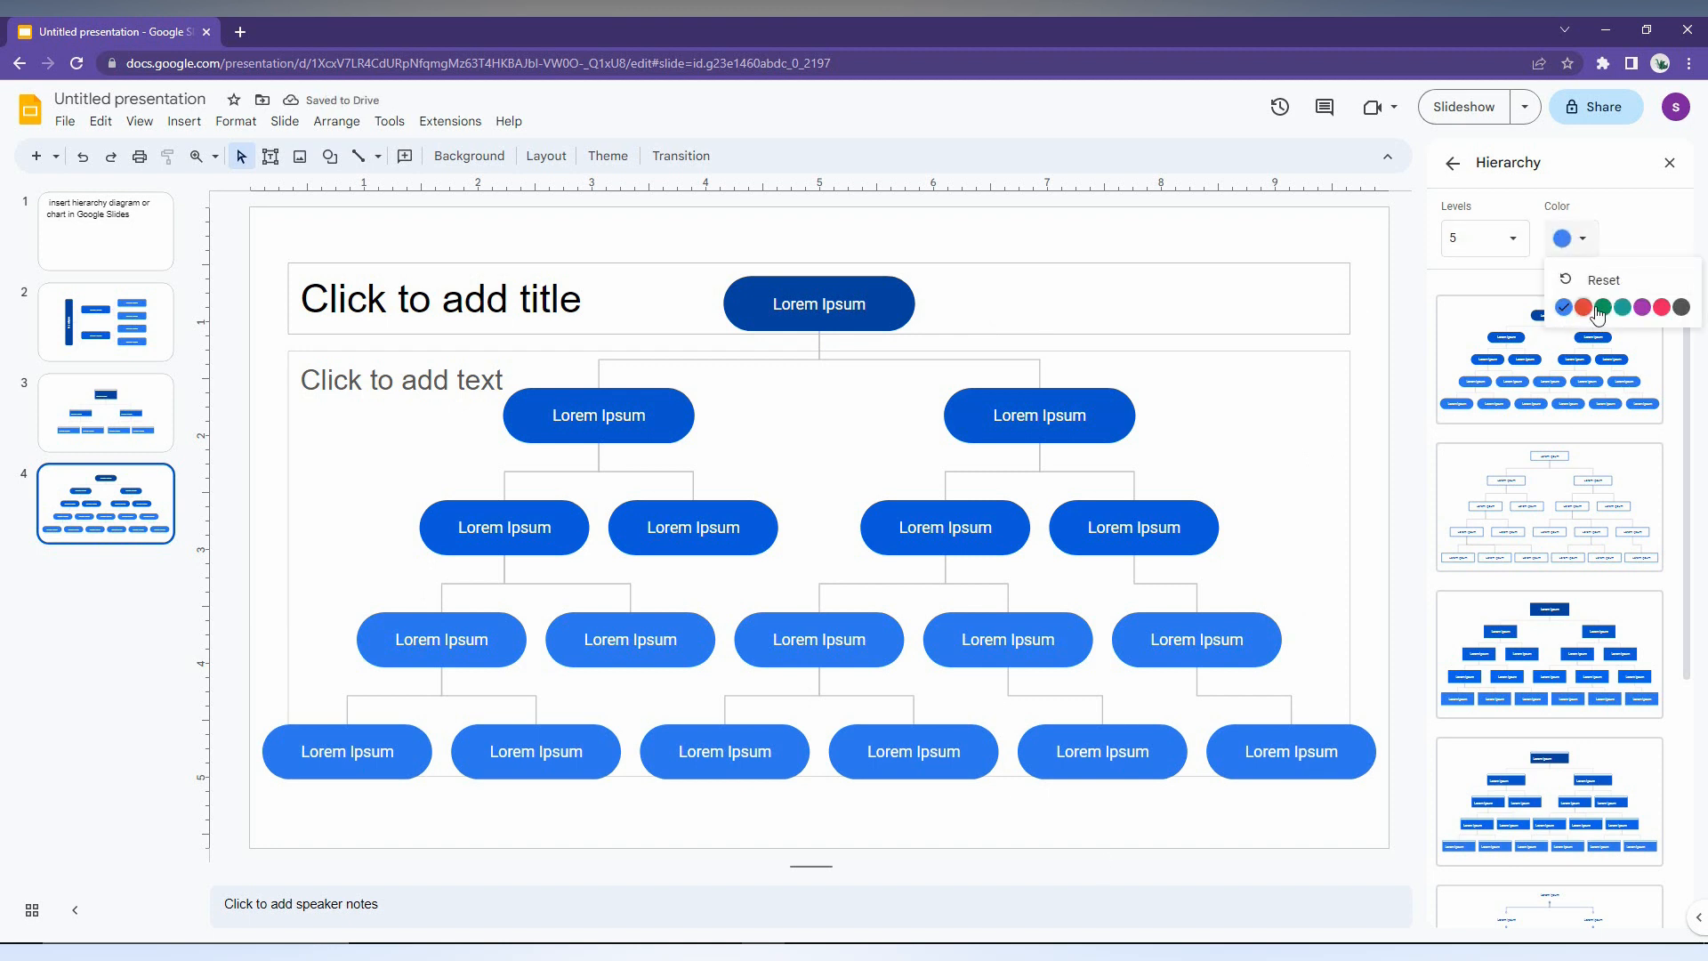
click(1583, 306)
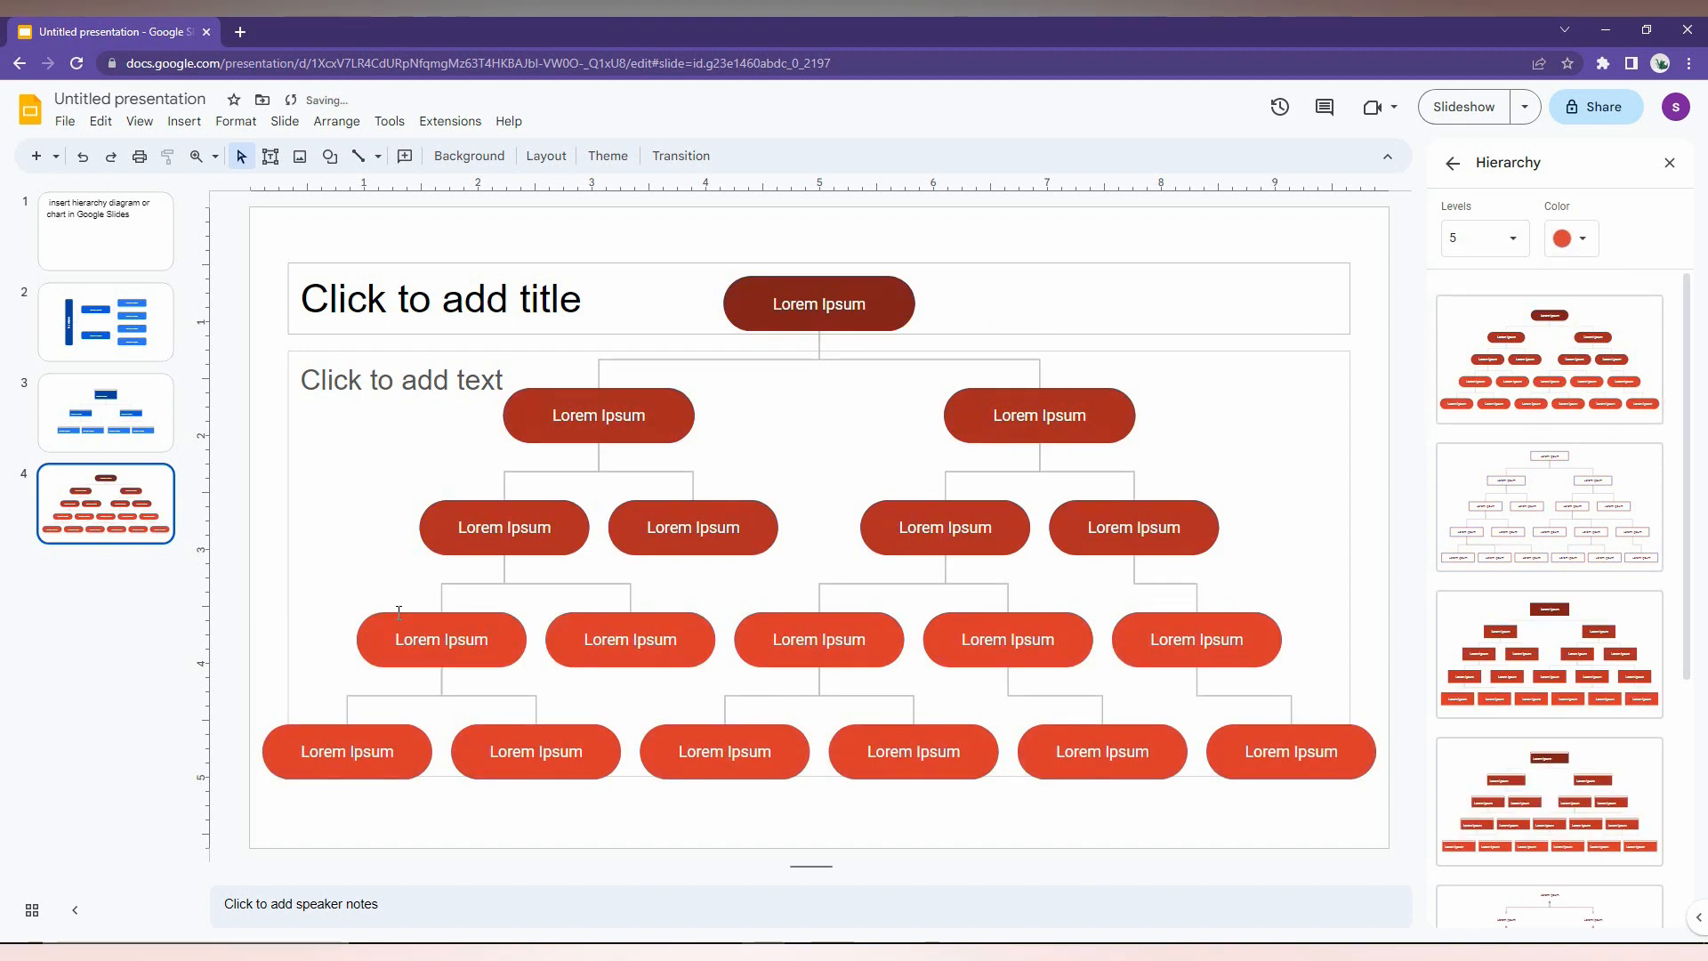